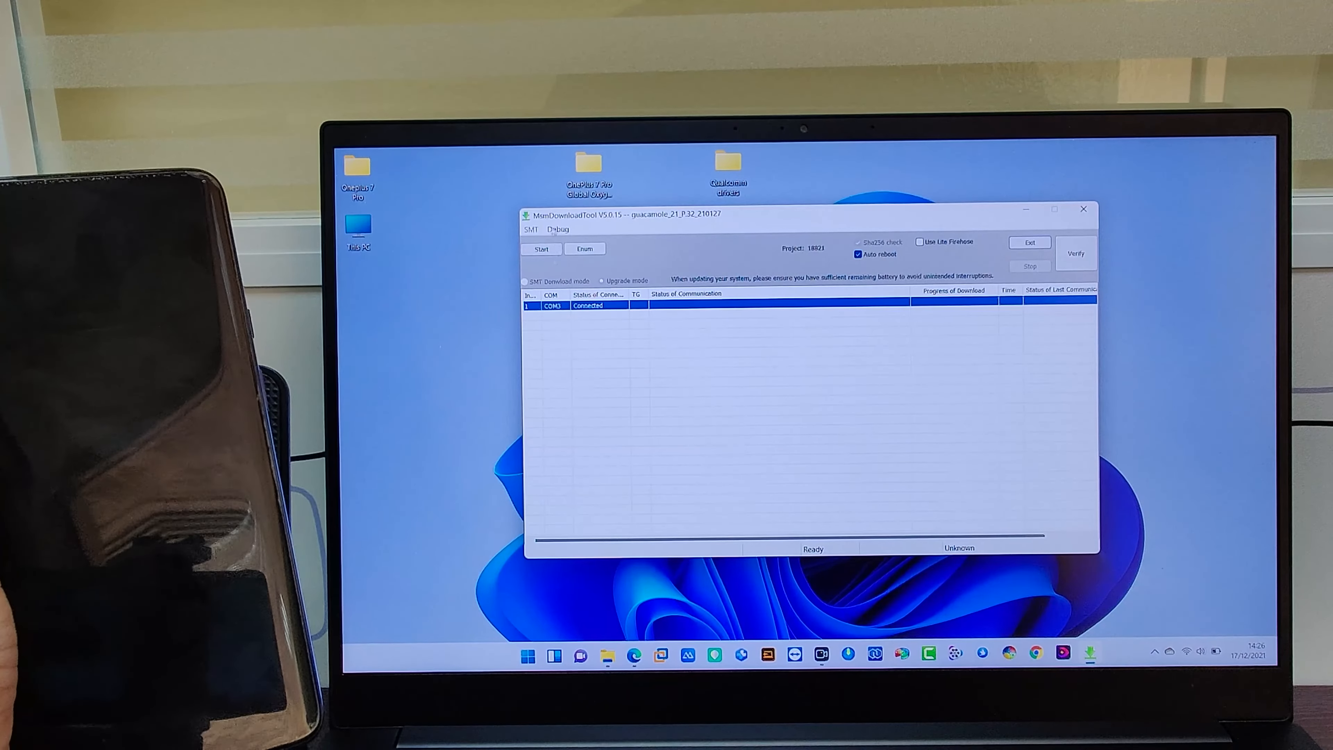
Start the stock firmware download onto the connected OnePlus phone
click(540, 248)
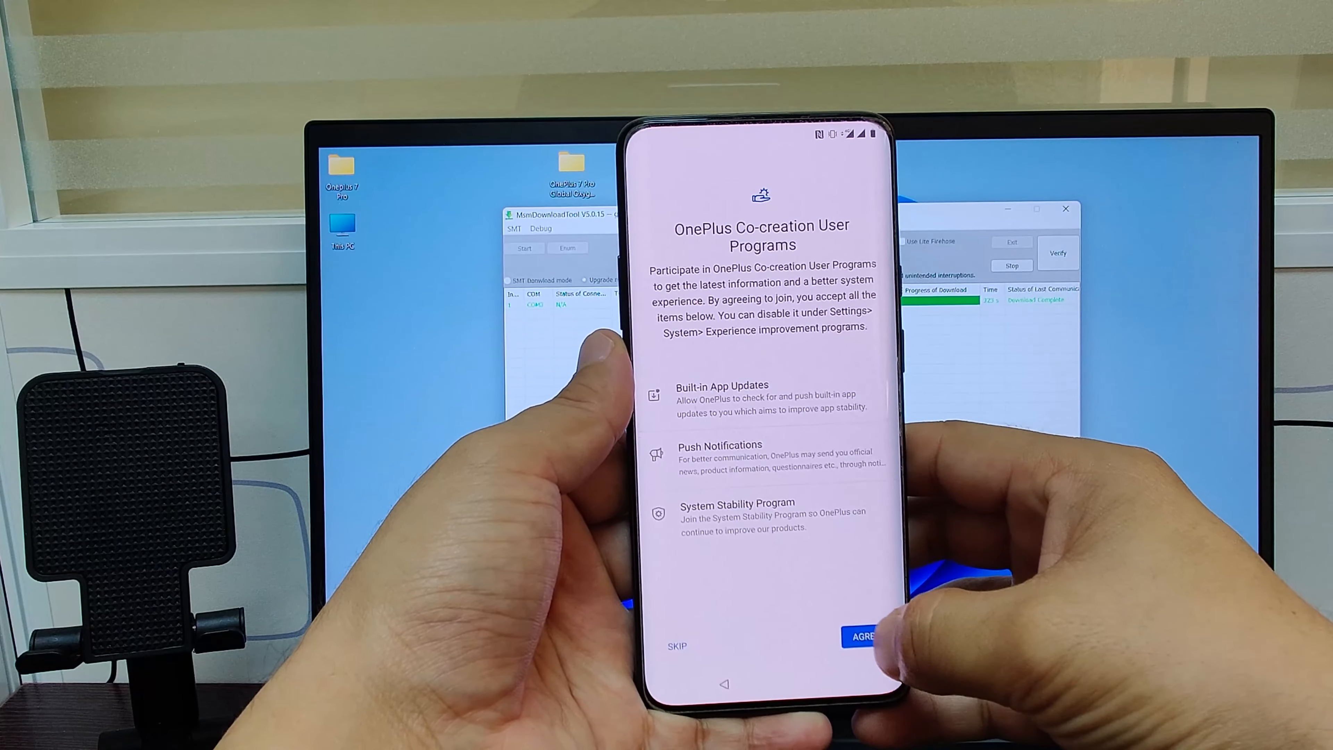
Agree to Co-creation User Programs and continue with the Roboto font to Navigation bar & Gestures
click(863, 636)
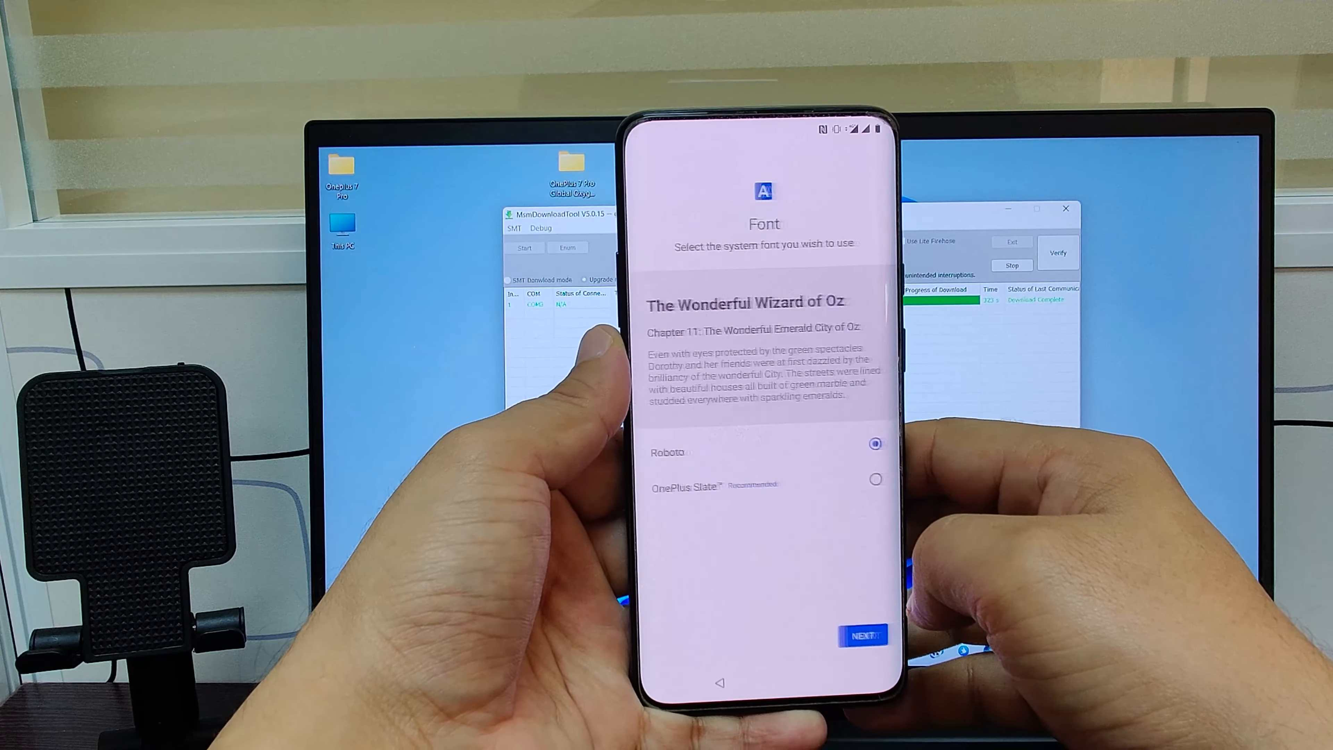
click(861, 635)
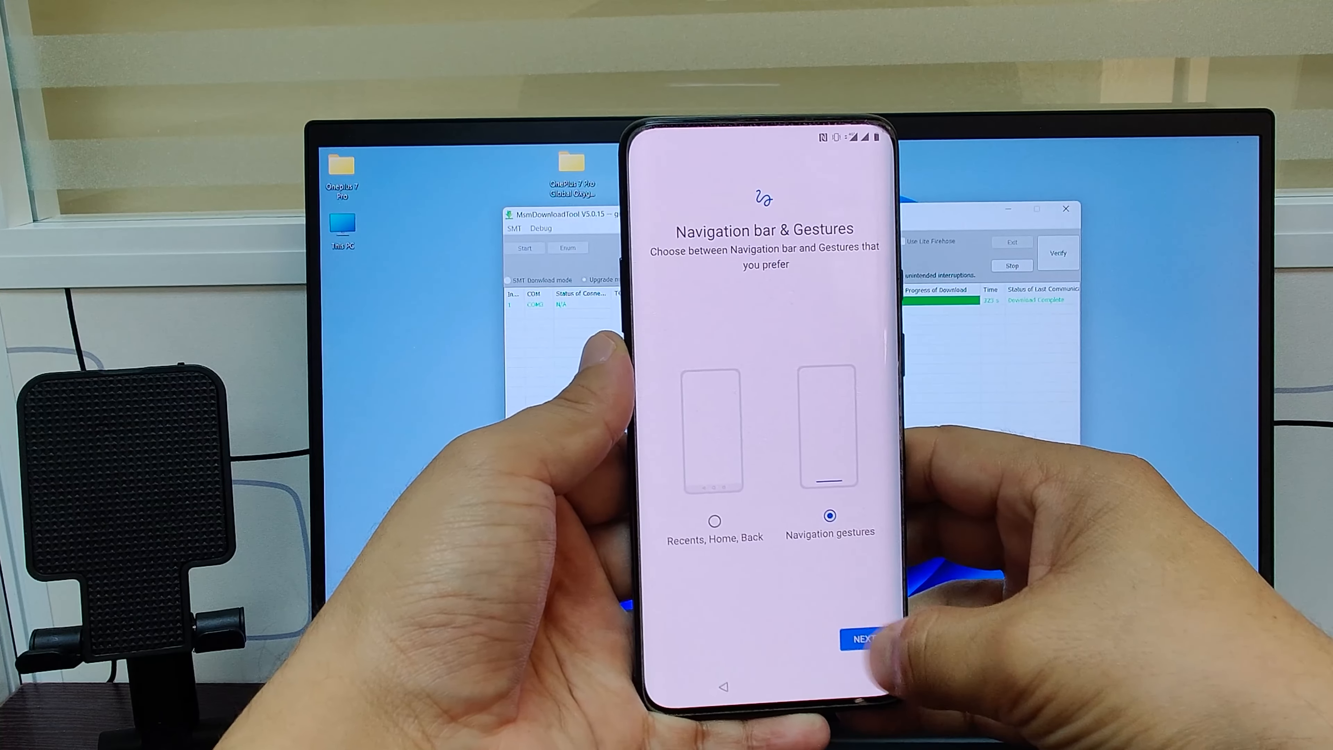